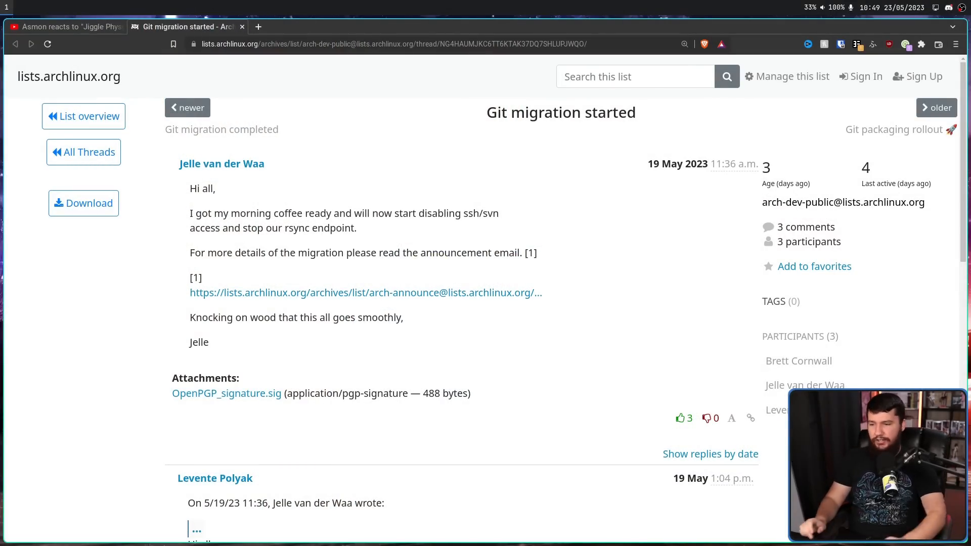
Zoom in and highlight the sentence about the announcement email in the completion thread.
{"action": "key", "text": "ctrl++"}
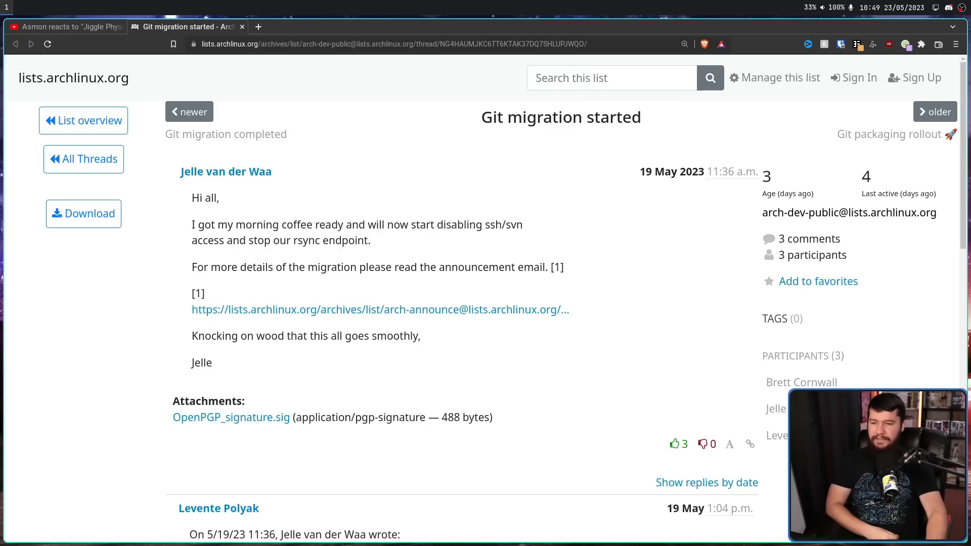
{"action": "left_click_drag", "start_coordinate": [327, 267], "coordinate": [564, 267]}
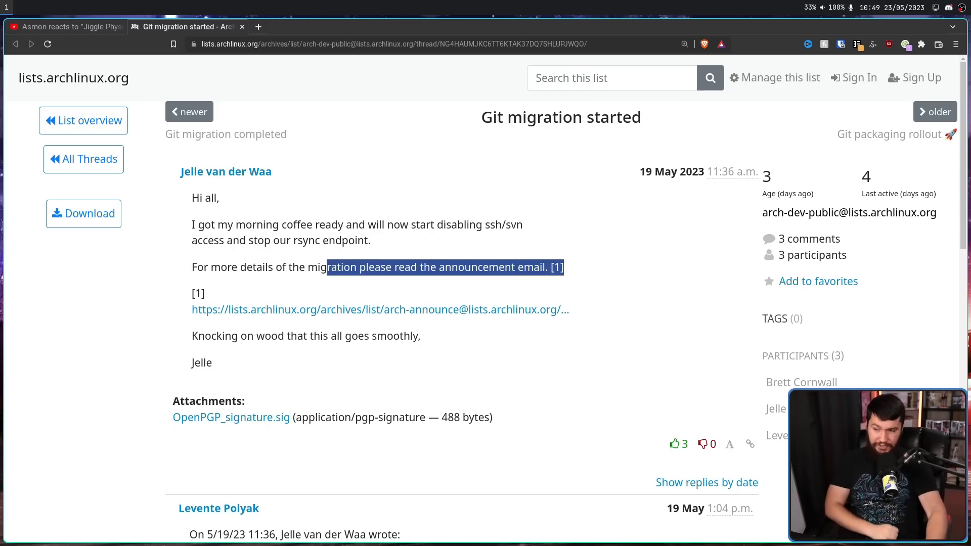
{"action": "scroll", "scroll_direction": "down", "scroll_amount": 3}
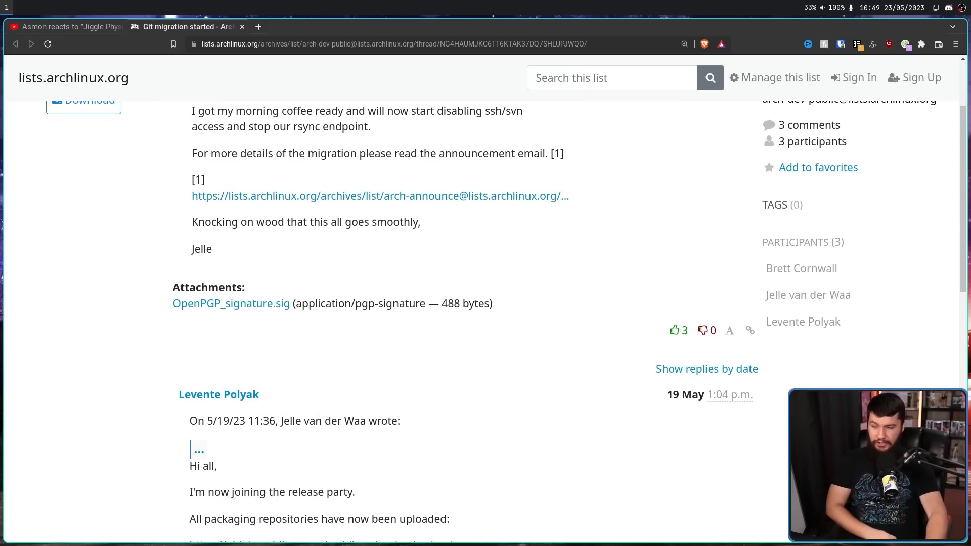
{"action": "scroll", "scroll_direction": "down", "scroll_amount": 3}
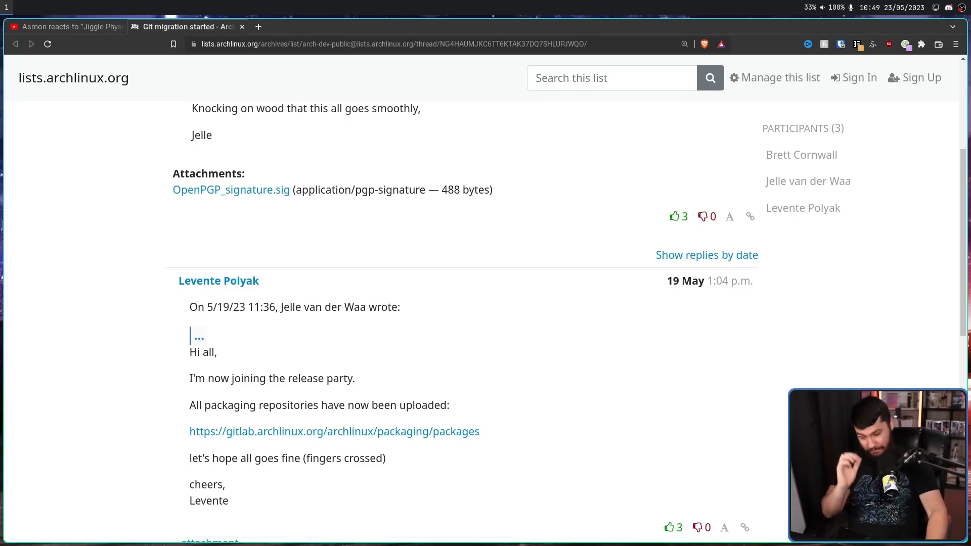
{"action": "scroll", "scroll_direction": "up", "scroll_amount": 3}
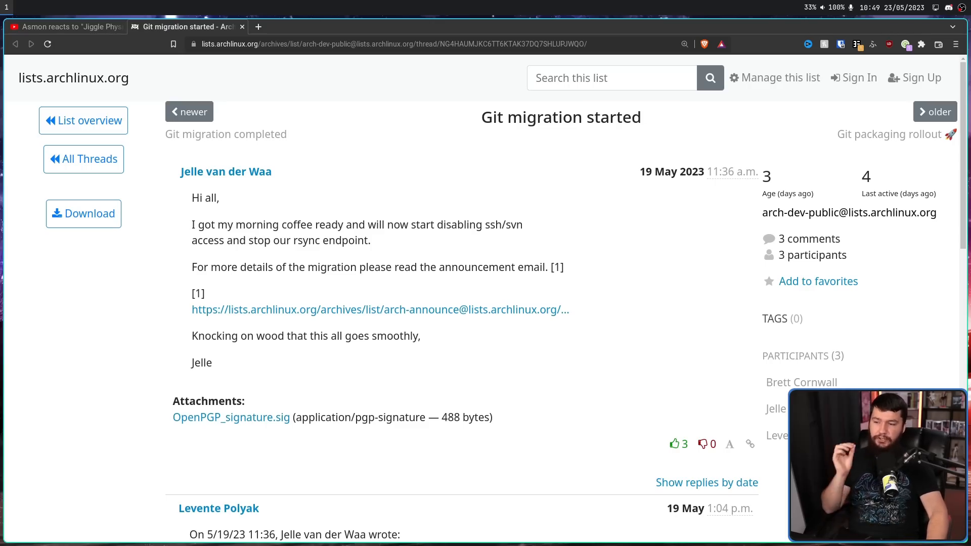
Read further down the thread, highlighting the links to the news article and Reddit discussion.
{"action": "left_click_drag", "start_coordinate": [478, 267], "coordinate": [563, 267]}
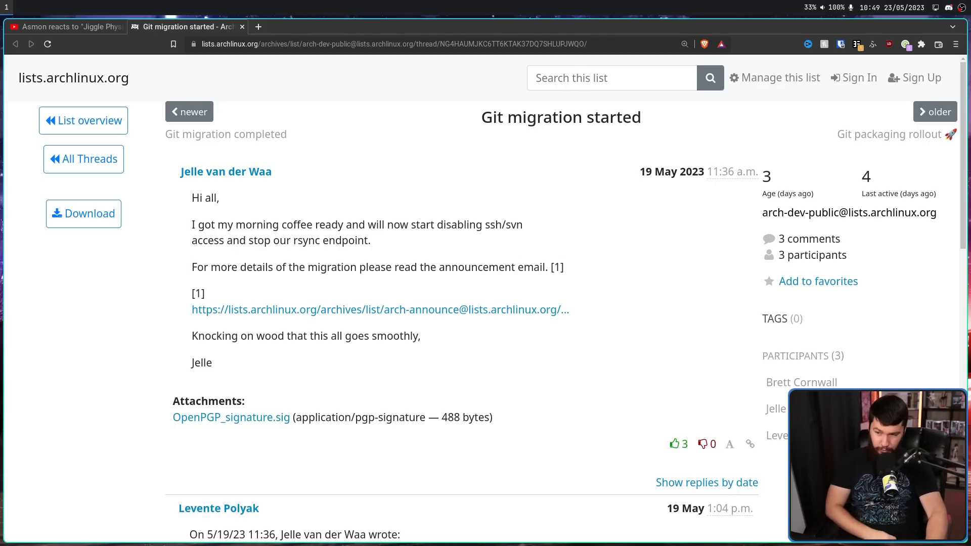
{"action": "scroll", "scroll_direction": "down", "scroll_amount": 3}
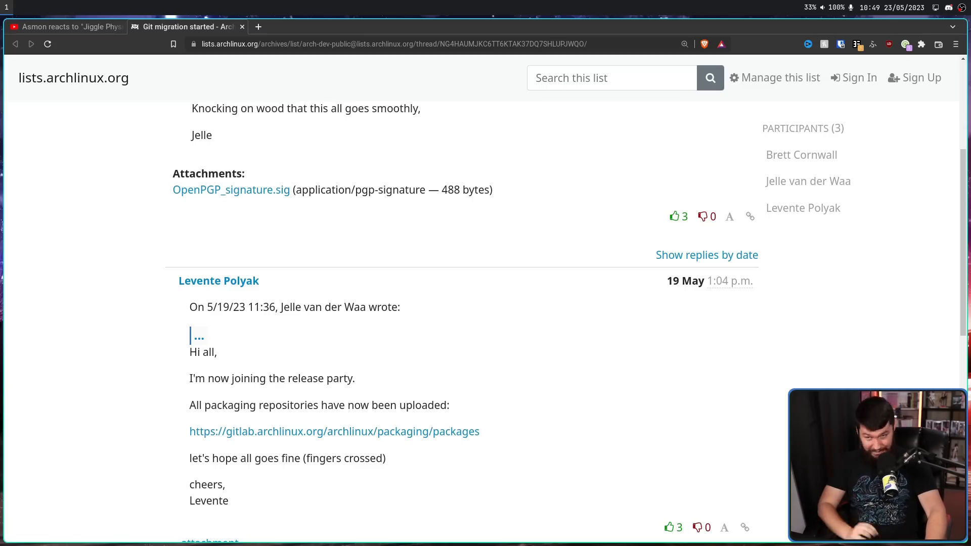
{"action": "scroll", "scroll_direction": "down", "scroll_amount": 3}
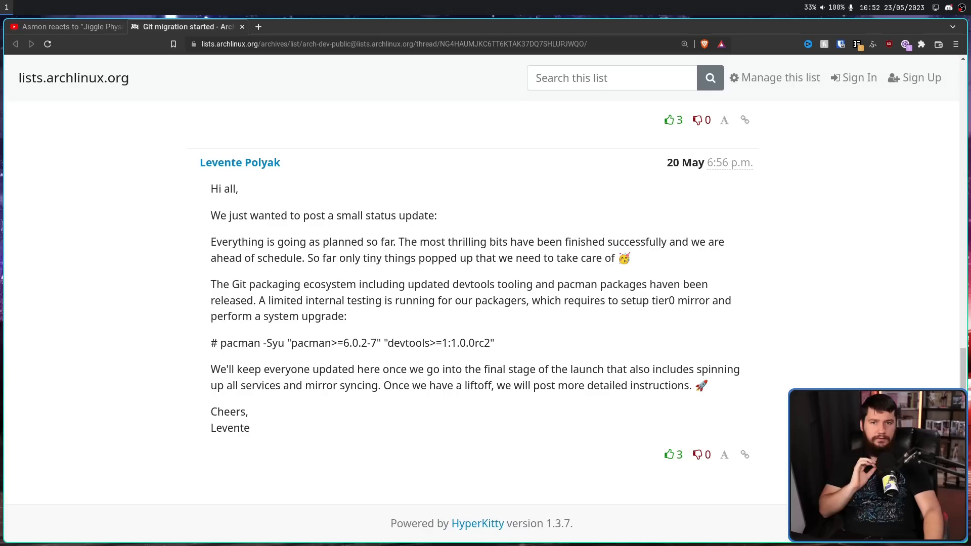
{"action": "left_click_drag", "start_coordinate": [451, 285], "coordinate": [533, 285]}
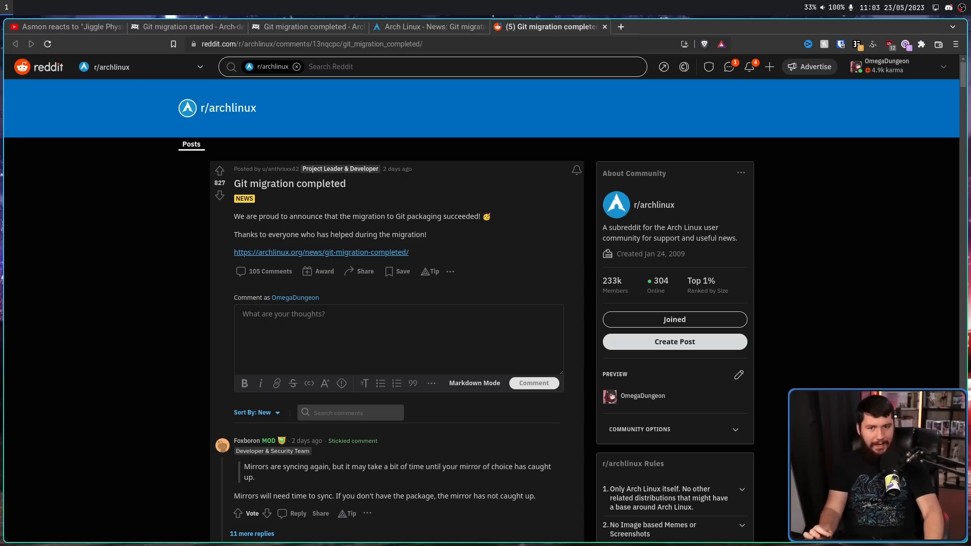
Flip between the news article and the r/archlinux discussion to compare the announcement links.
{"action": "left_click", "coordinate": [427, 26]}
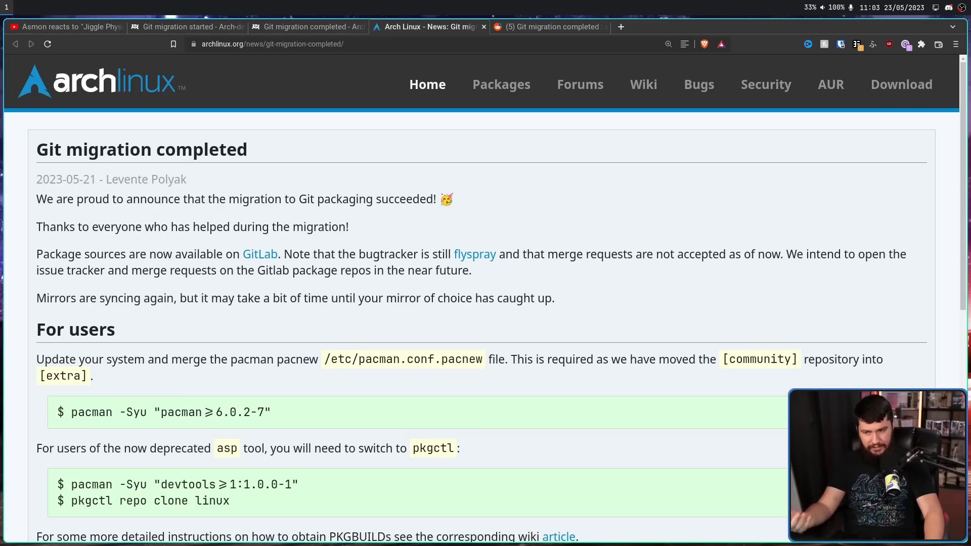
{"action": "left_click", "coordinate": [552, 26]}
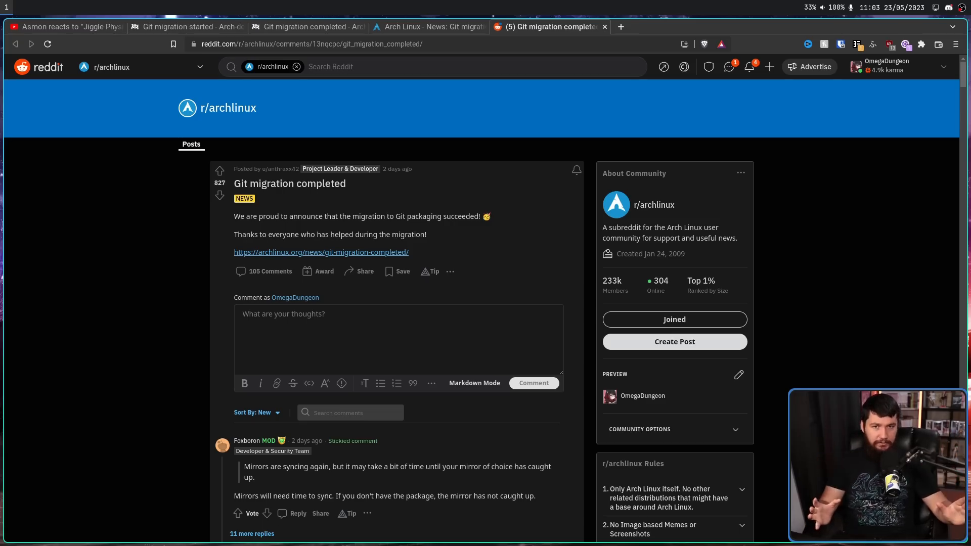
{"action": "left_click", "coordinate": [432, 26]}
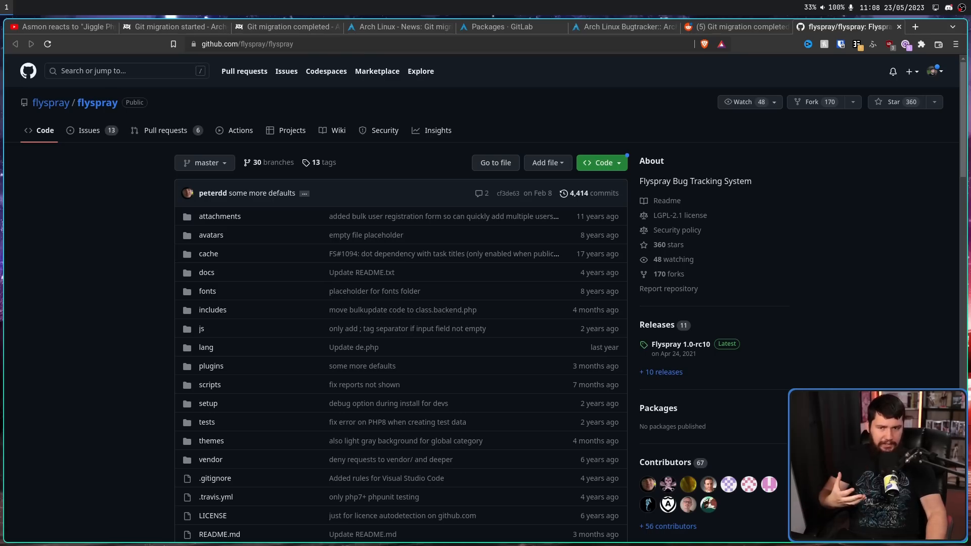
Return from the Flyspray GitHub repository to the Git migration news article.
{"action": "left_click", "coordinate": [399, 26]}
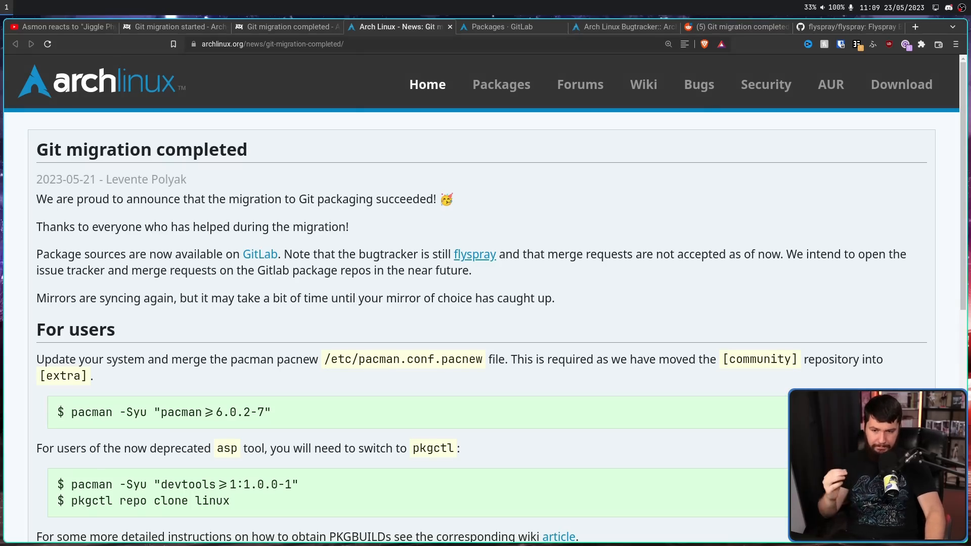
{"action": "left_click_drag", "start_coordinate": [546, 254], "coordinate": [772, 254]}
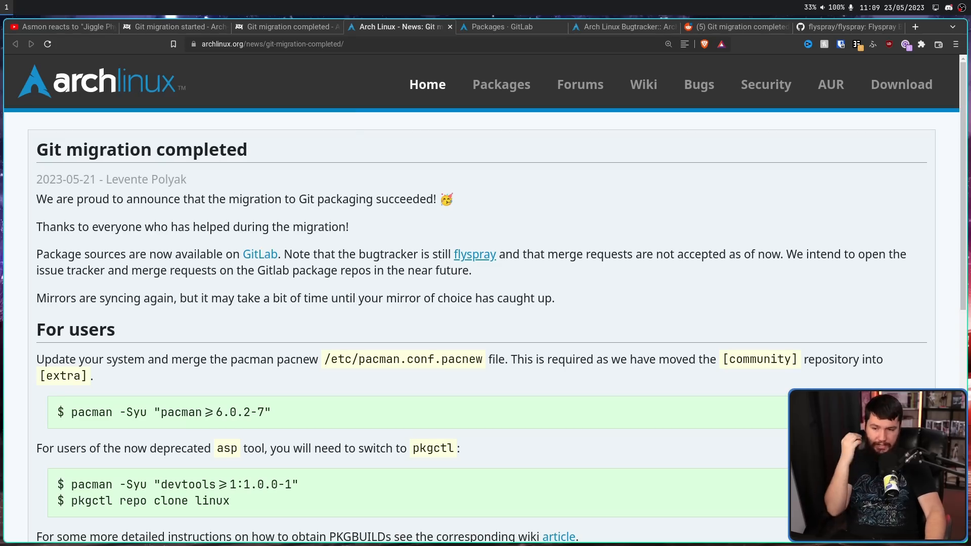
Highlight the devtools and pacman update instructions in the For packagers section.
{"action": "left_click_drag", "start_coordinate": [547, 254], "coordinate": [771, 254]}
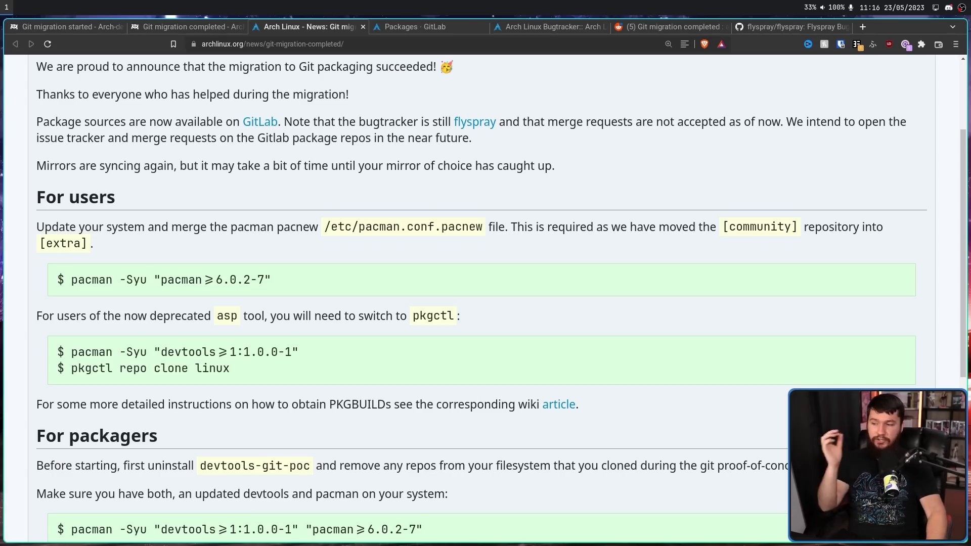
Highlight the required pacman version 6.0.2-7 line in the news article.
{"action": "left_click_drag", "start_coordinate": [71, 279], "coordinate": [271, 279]}
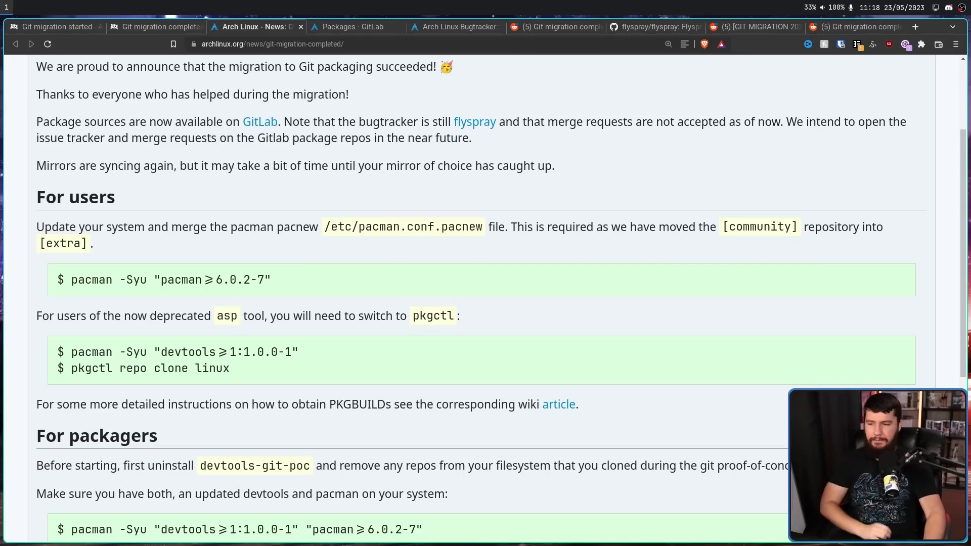
{"action": "double_click", "coordinate": [243, 279]}
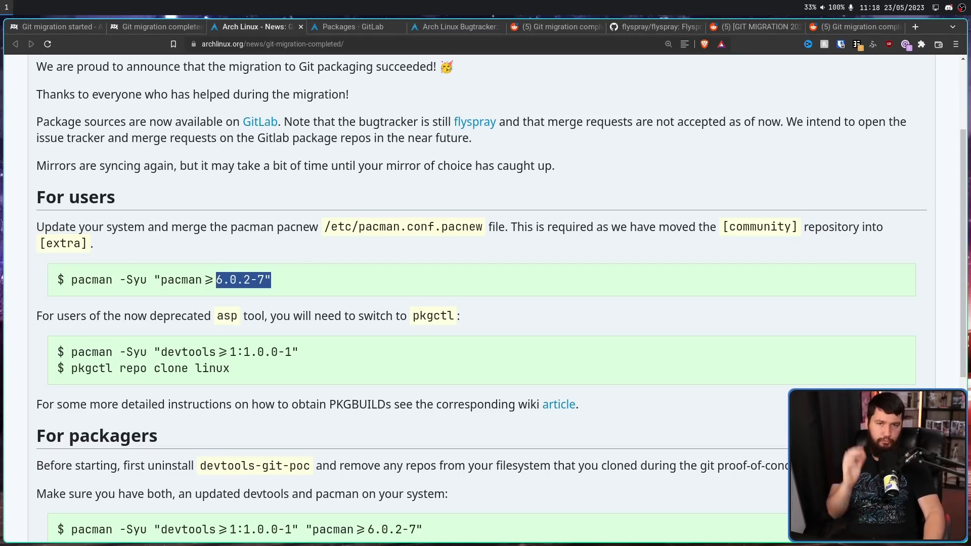
{"action": "triple_click", "coordinate": [152, 279]}
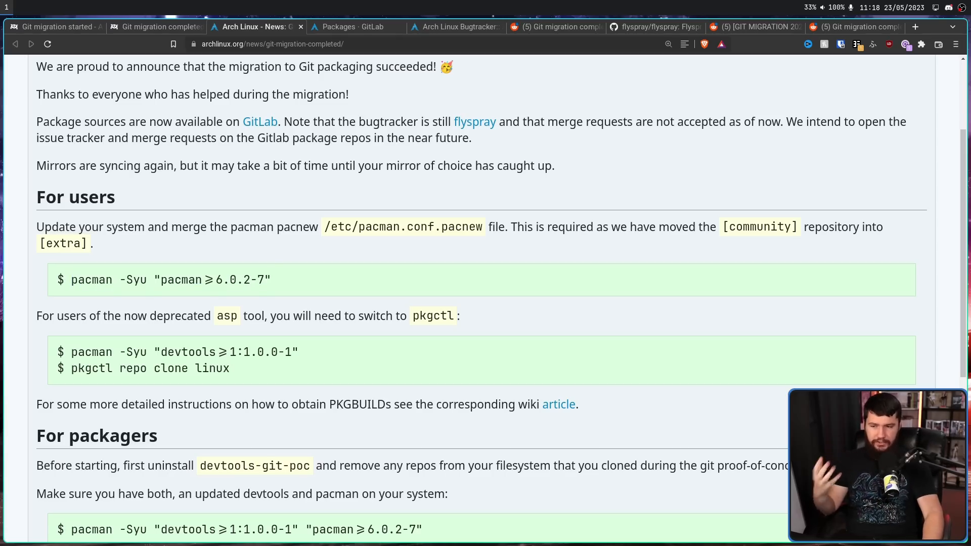
{"action": "double_click", "coordinate": [403, 227]}
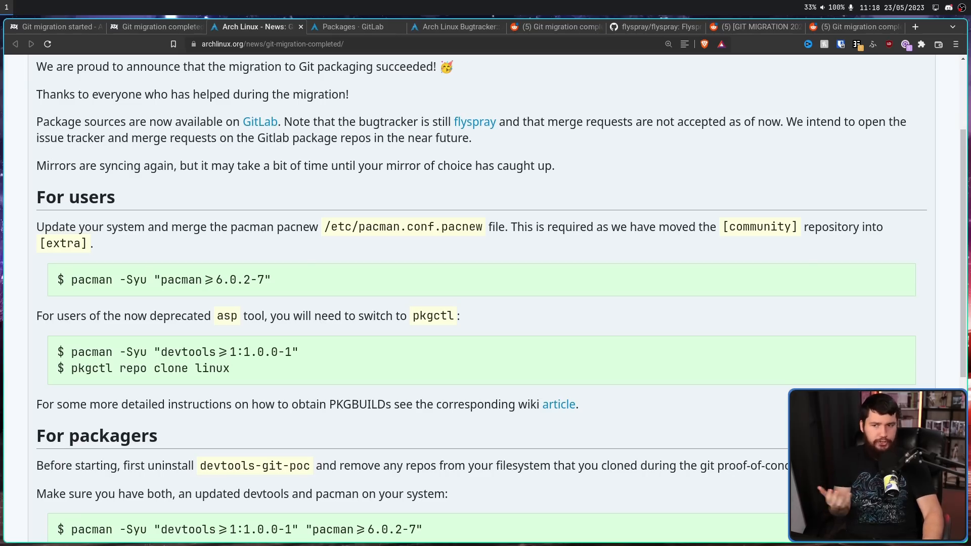
{"action": "mouse_move", "coordinate": [756, 26]}
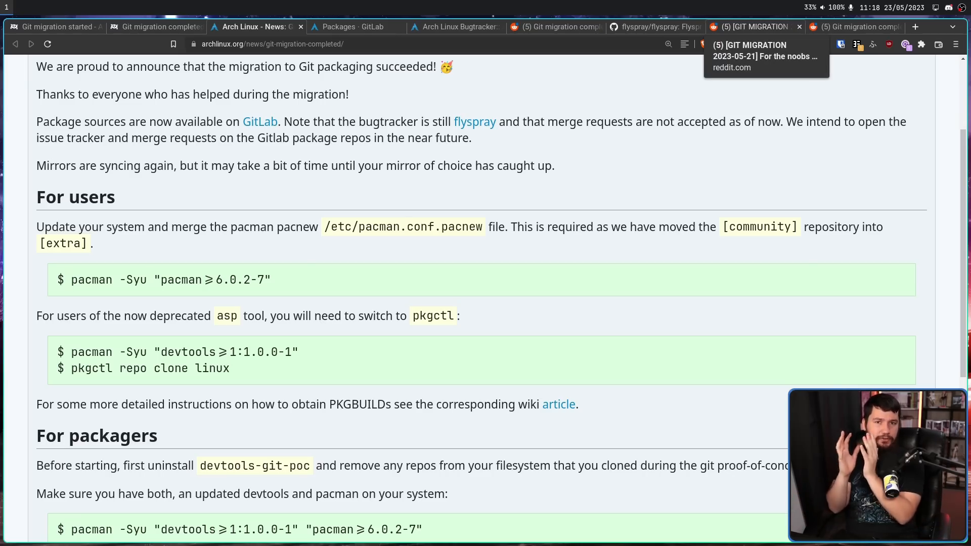
Skim the Reddit pacnew-merge guide, then the Git migration completed thread's comments on merging.
{"action": "left_click", "coordinate": [754, 26]}
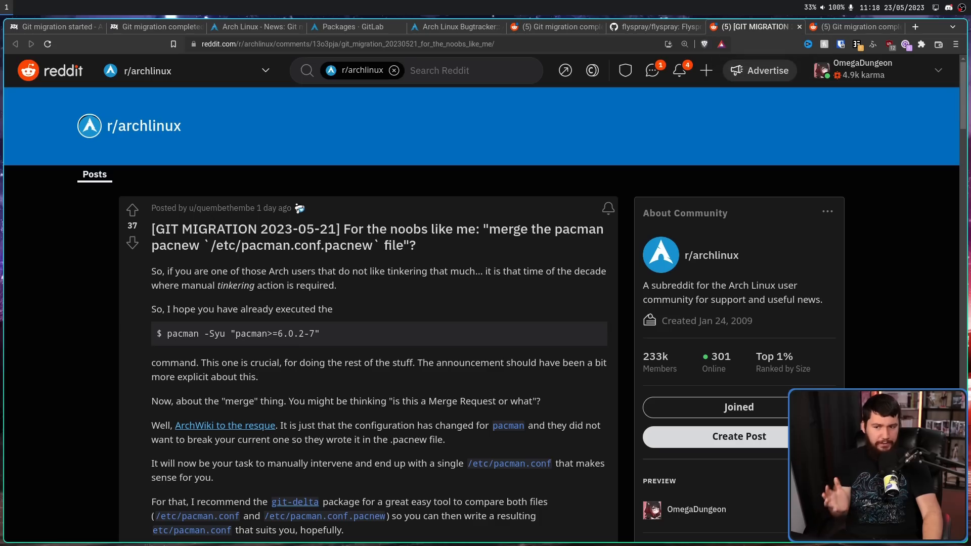
{"action": "scroll", "scroll_direction": "down", "scroll_amount": 3}
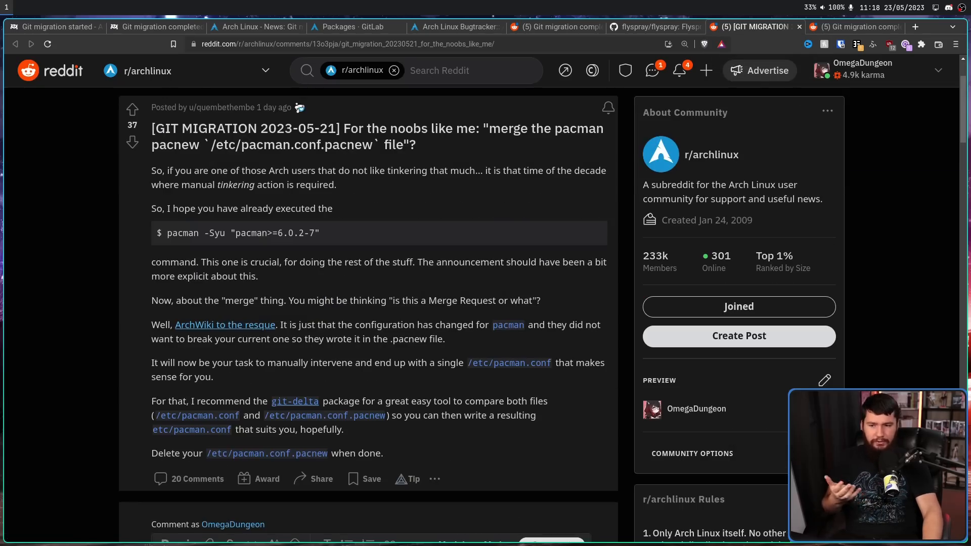
{"action": "mouse_move", "coordinate": [854, 26]}
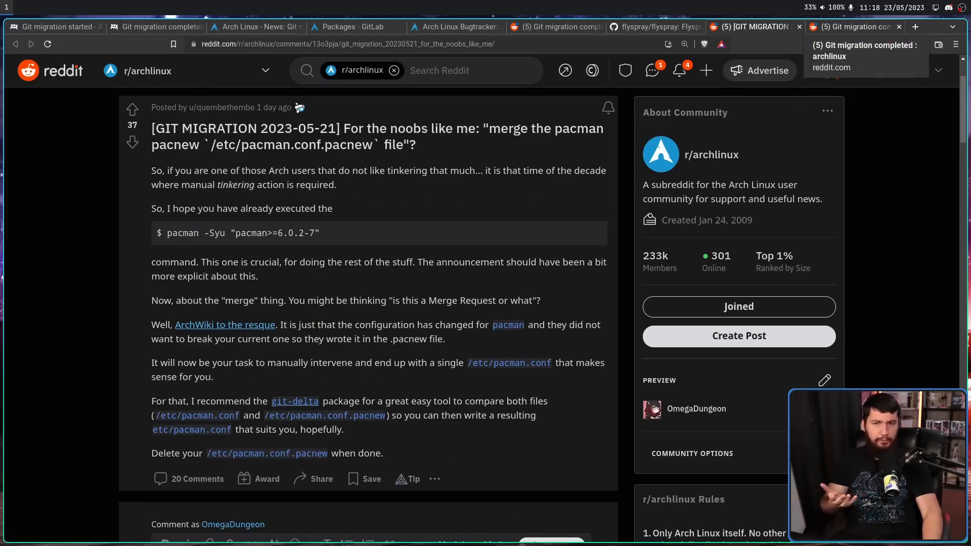
{"action": "left_click", "coordinate": [853, 26]}
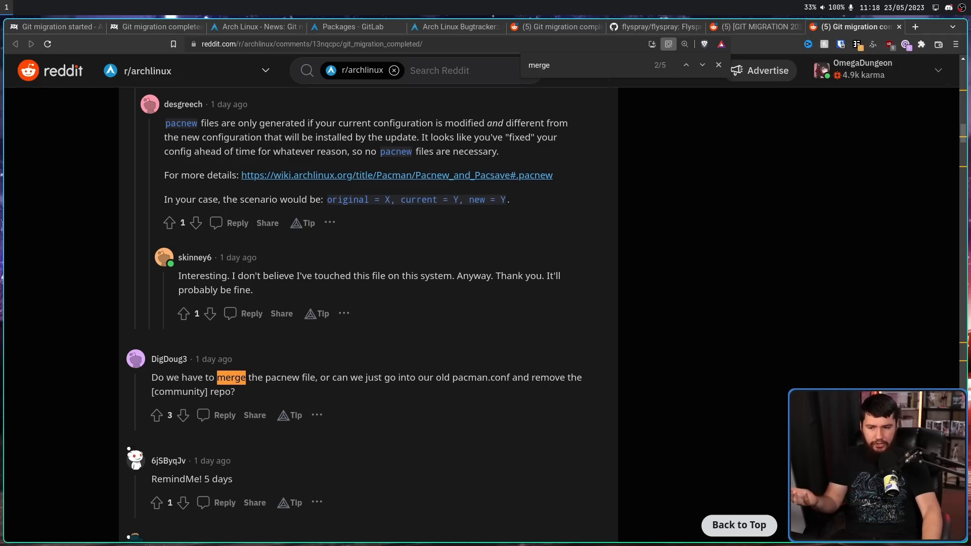
{"action": "scroll", "scroll_direction": "down", "scroll_amount": 3}
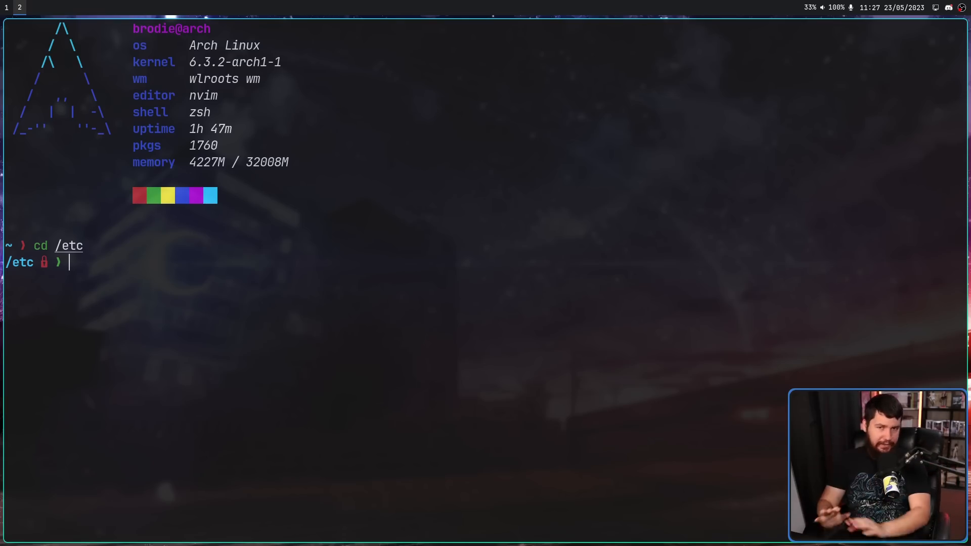
{"action": "type", "text": "v pacman.conf"}
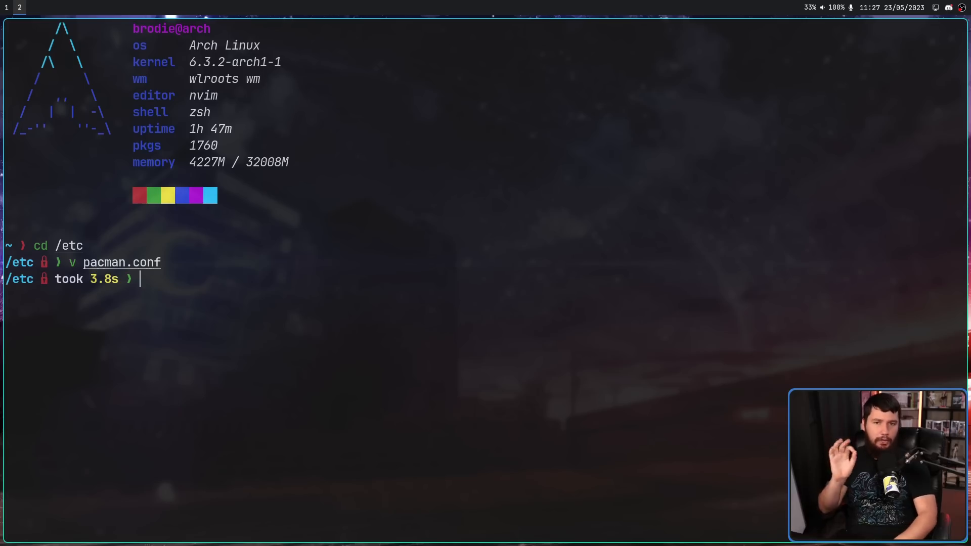
{"action": "type", "text": "v pacman.conf.p"}
{"action": "type", "text": ":q"}
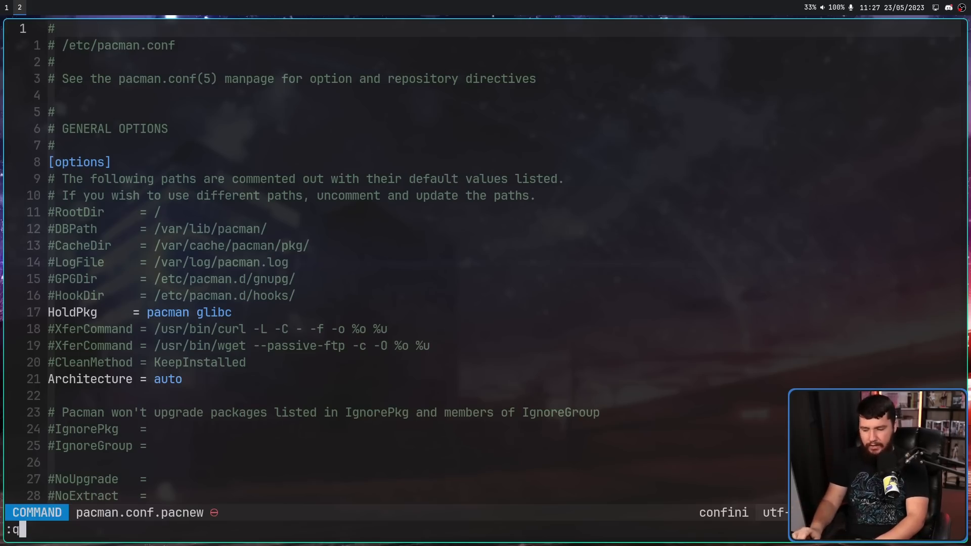
{"action": "key", "text": "Return"}
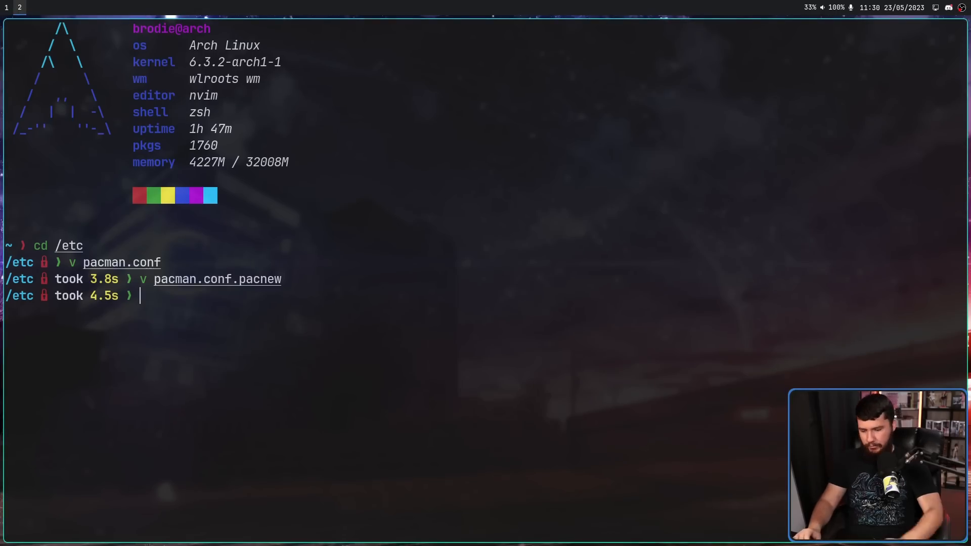
Run pacdiff and answer s to skip the /etc/shadow pacnew file.
{"action": "type", "text": "pacdiff"}
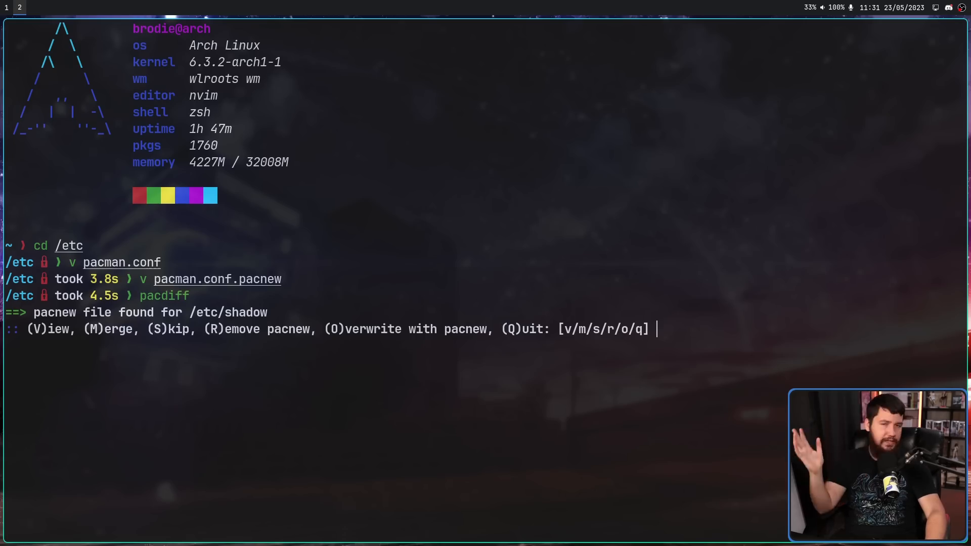
{"action": "type", "text": "s"}
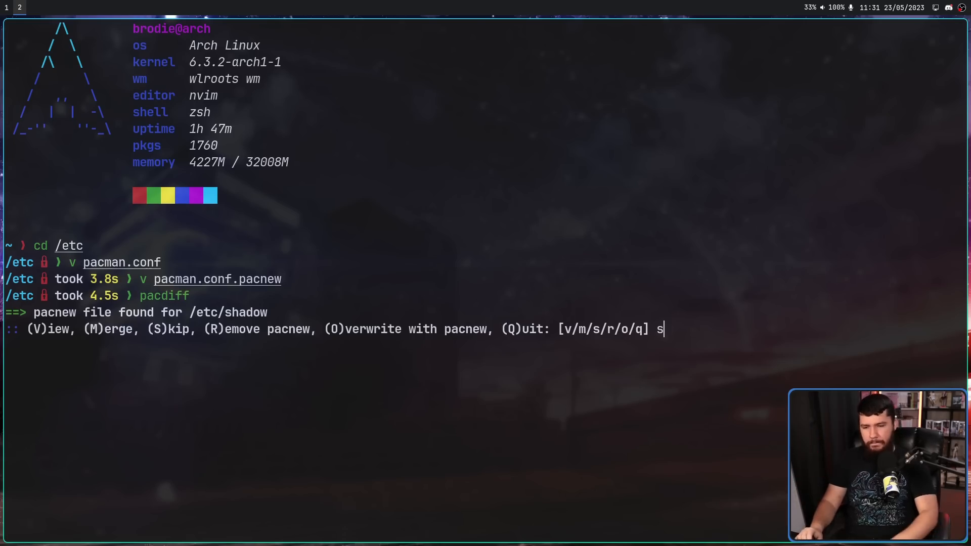
{"action": "key", "text": "s"}
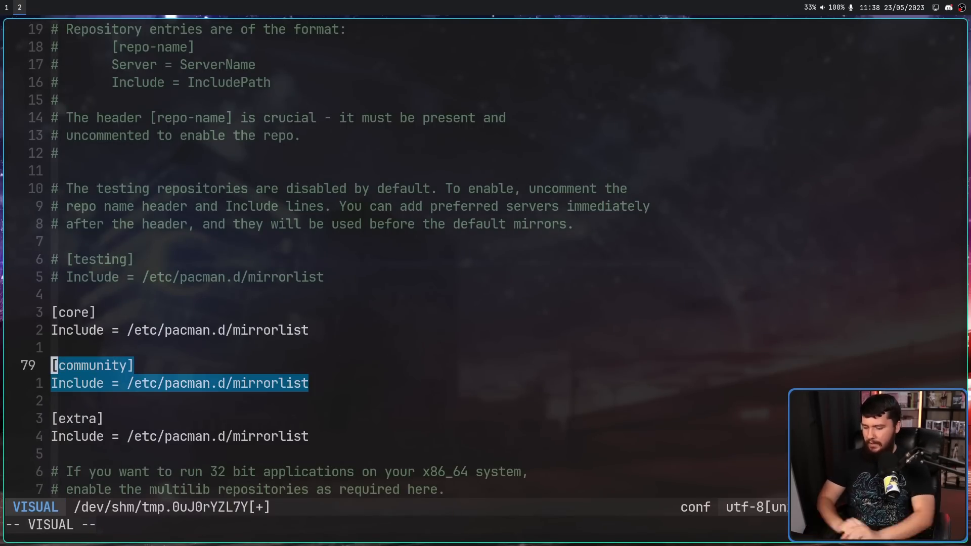
Delete the [community] block and rename the testing header to extra-testing.
{"action": "key", "text": "d"}
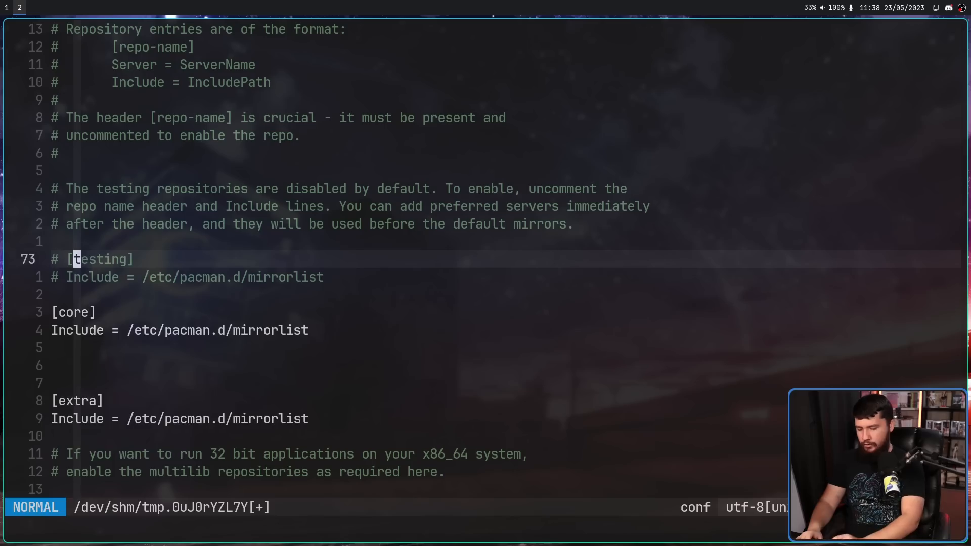
{"action": "key", "text": "i"}
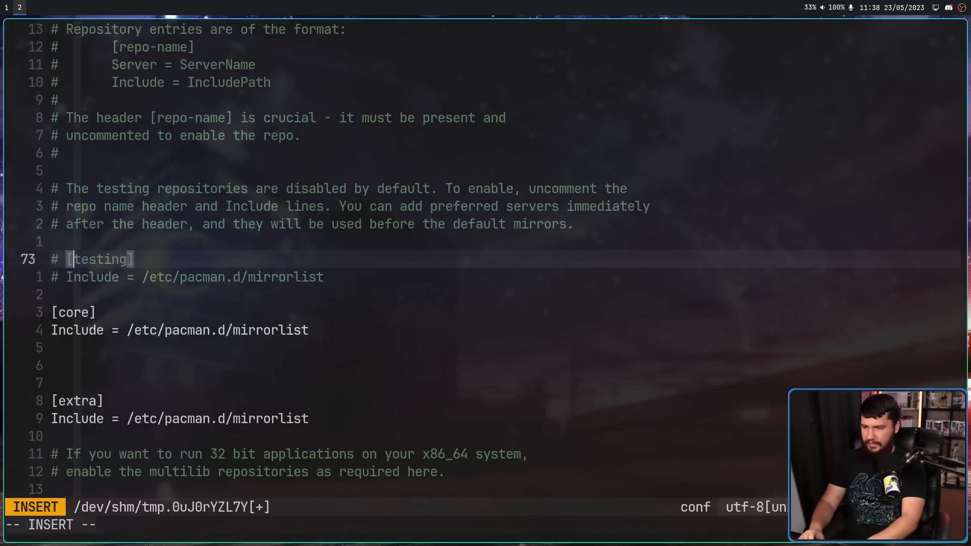
{"action": "type", "text": "extra-"}
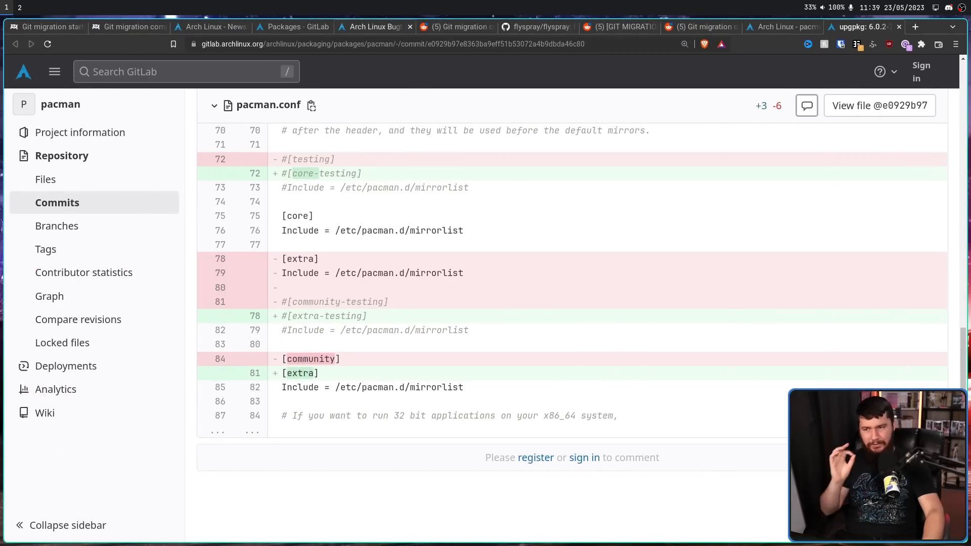
Highlight the devtools and pkgctl clone commands in the For users section of the news post.
{"action": "left_click", "coordinate": [211, 26]}
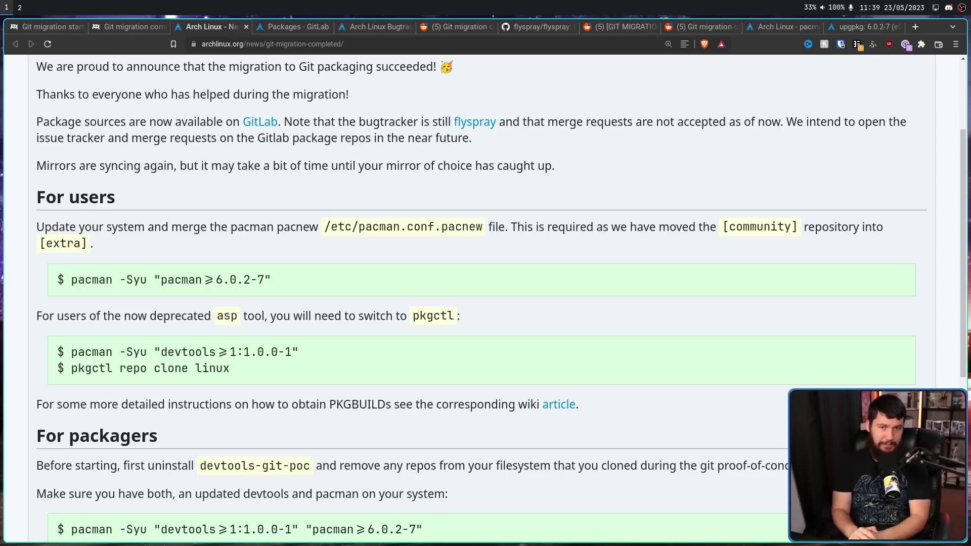
{"action": "scroll", "scroll_direction": "down", "scroll_amount": 3}
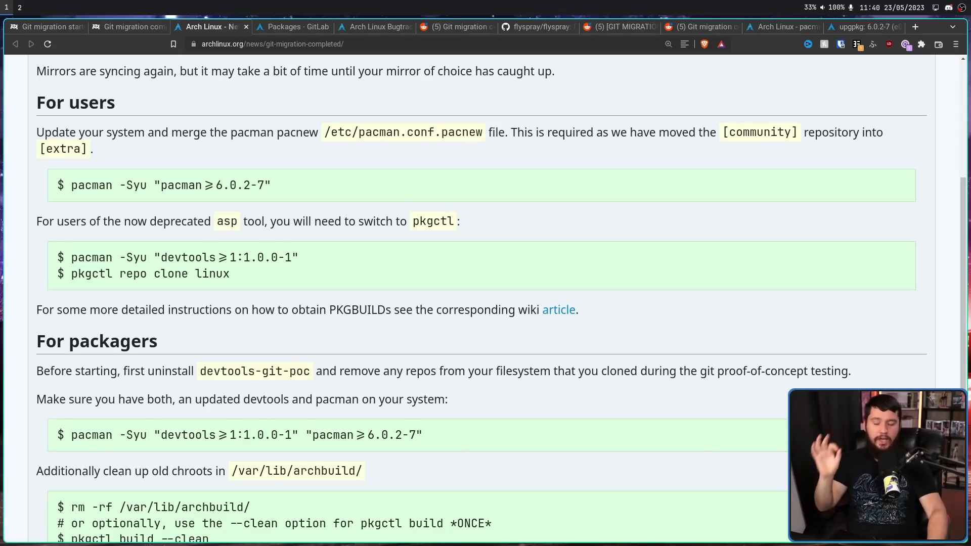
{"action": "double_click", "coordinate": [227, 221]}
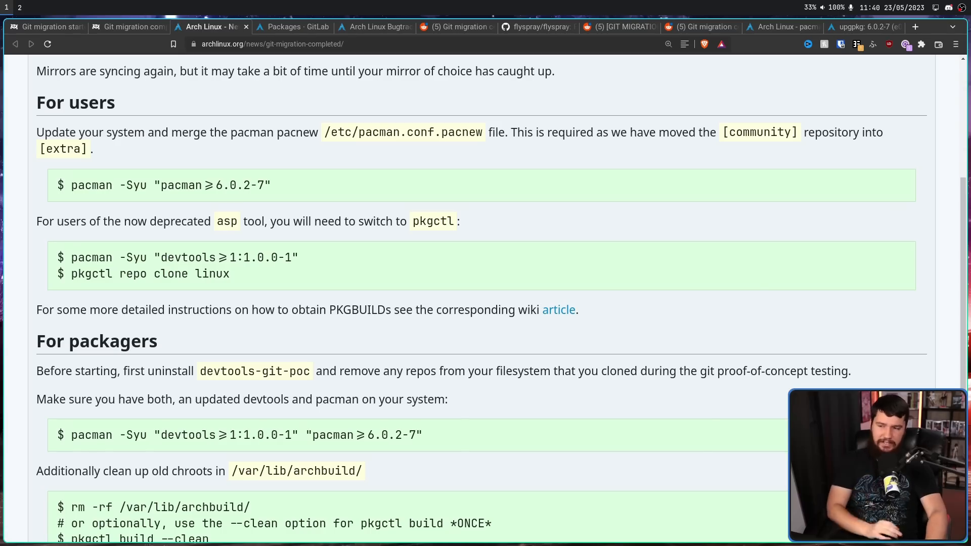
{"action": "left_click_drag", "start_coordinate": [71, 257], "coordinate": [229, 274]}
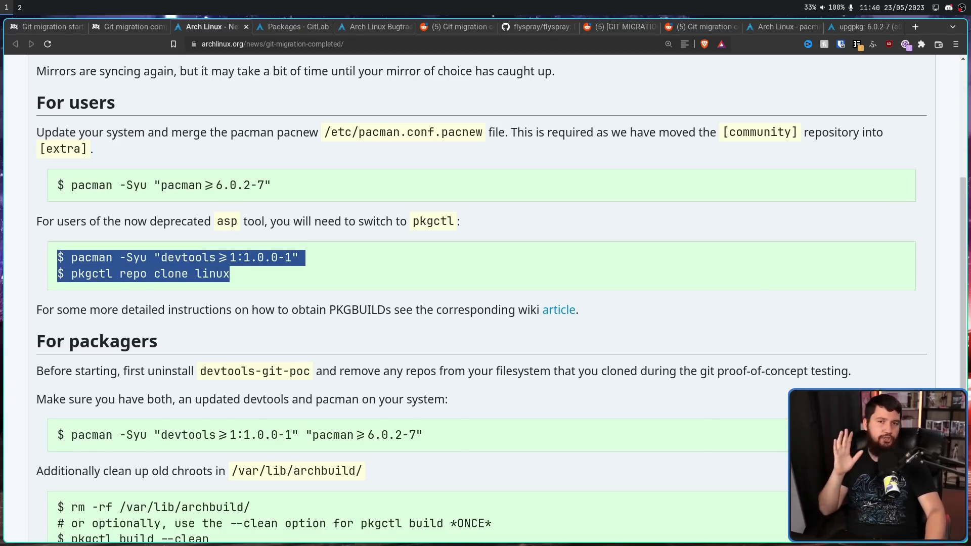
{"action": "scroll", "scroll_direction": "down", "scroll_amount": 3}
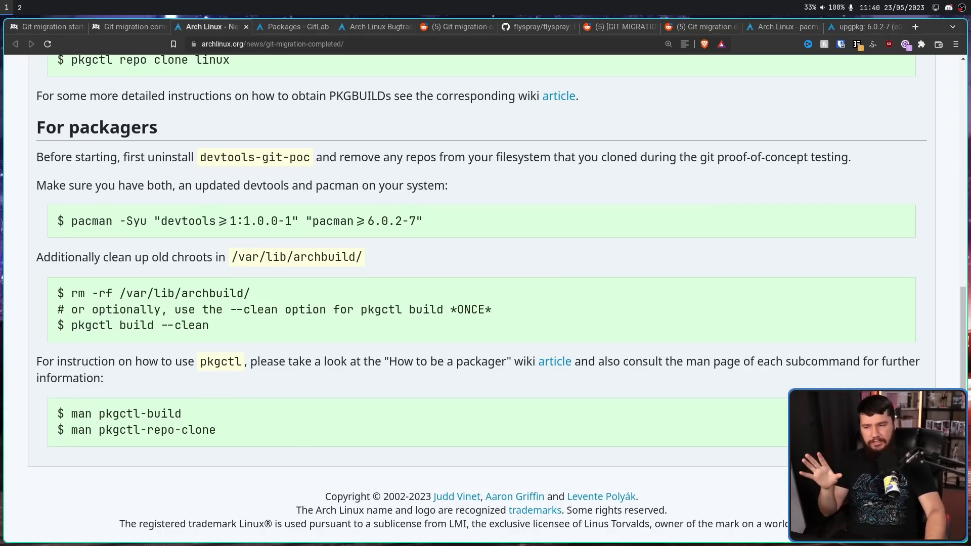
Select the For packagers instructions, then move to the GitLab Packages group listing.
{"action": "left_click_drag", "start_coordinate": [37, 157], "coordinate": [215, 430]}
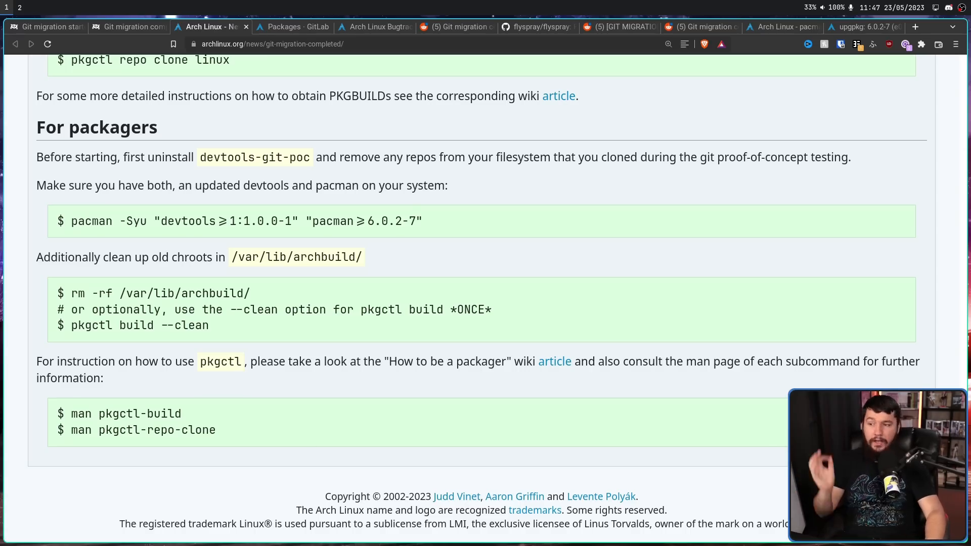
{"action": "left_click", "coordinate": [292, 26]}
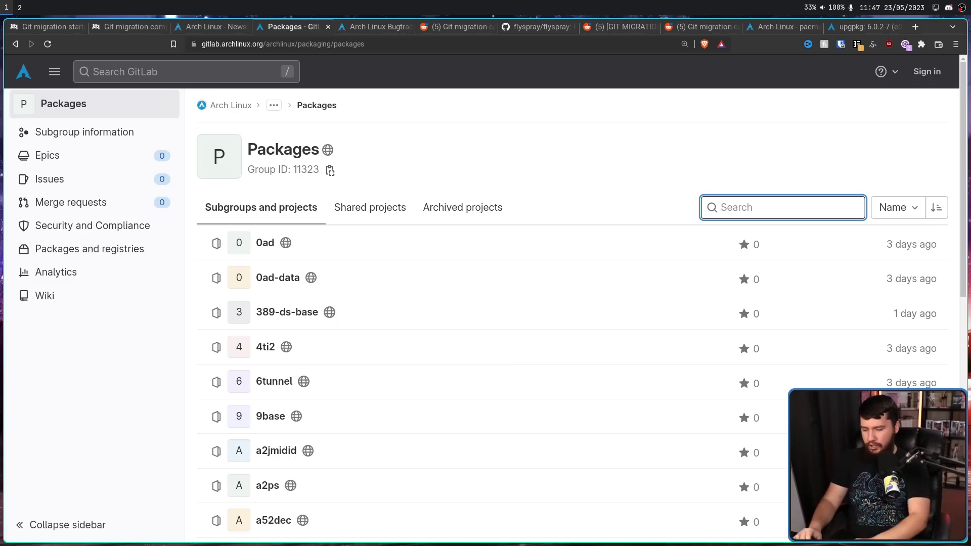
Search the GitLab package group for ranger, then linux, and open the linux package repository.
{"action": "type", "text": "ranger"}
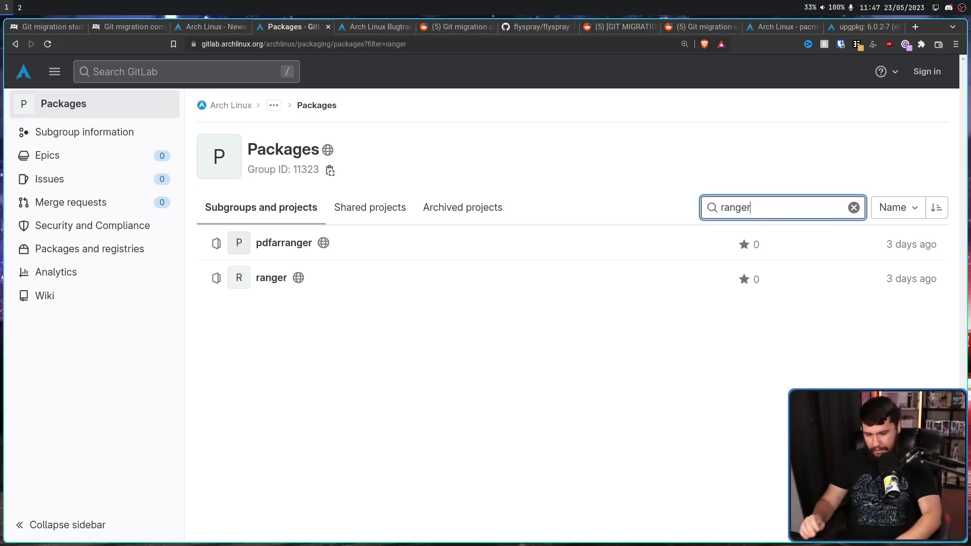
{"action": "type", "text": "linux"}
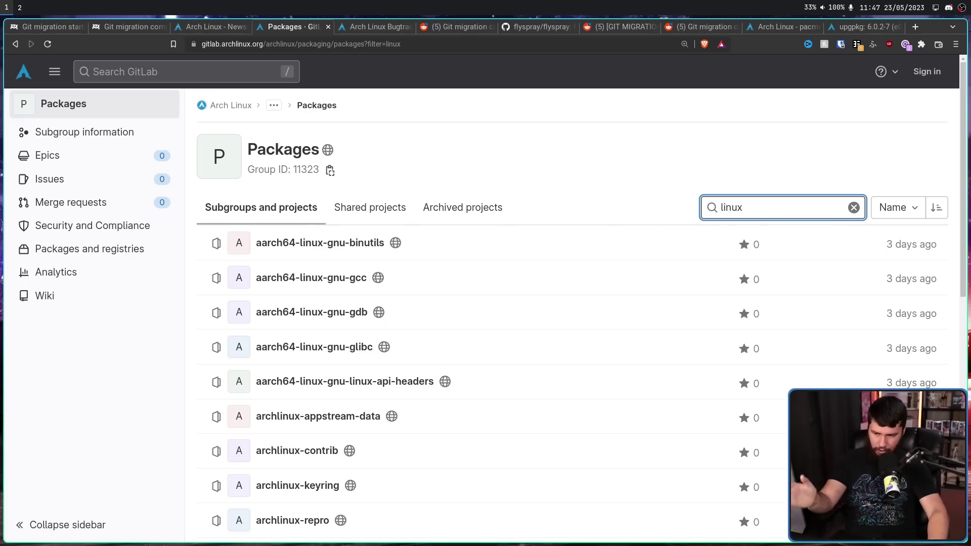
{"action": "scroll", "scroll_direction": "down", "scroll_amount": 3}
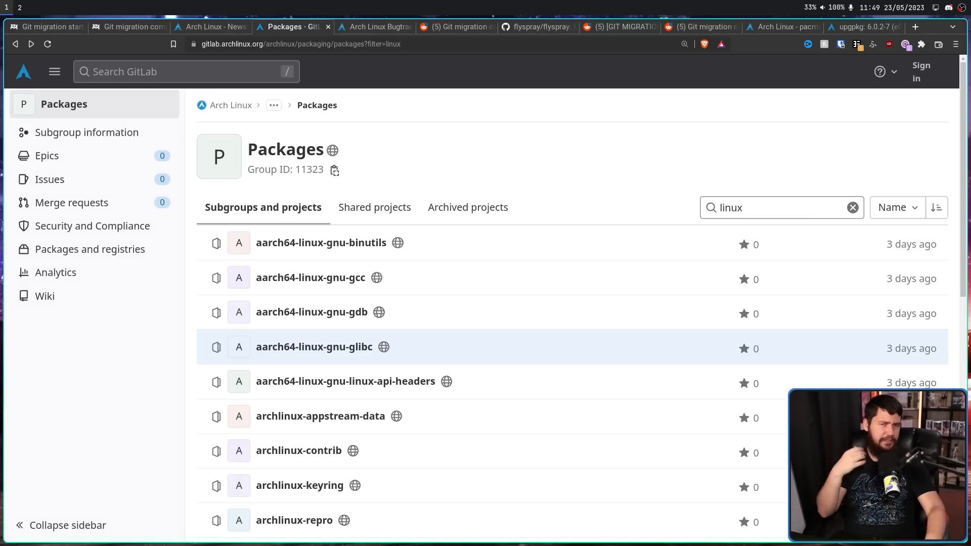
{"action": "scroll", "scroll_direction": "down", "scroll_amount": 3}
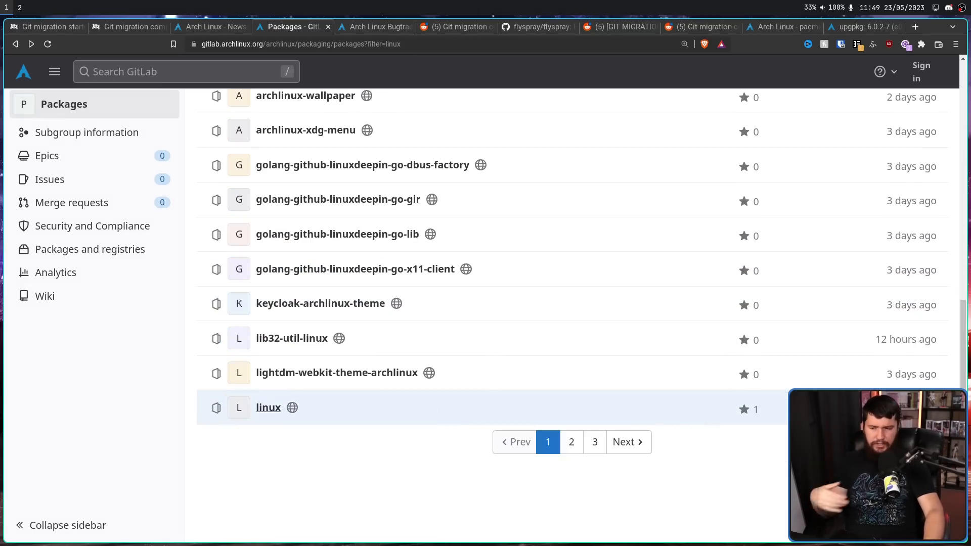
{"action": "left_click", "coordinate": [268, 406]}
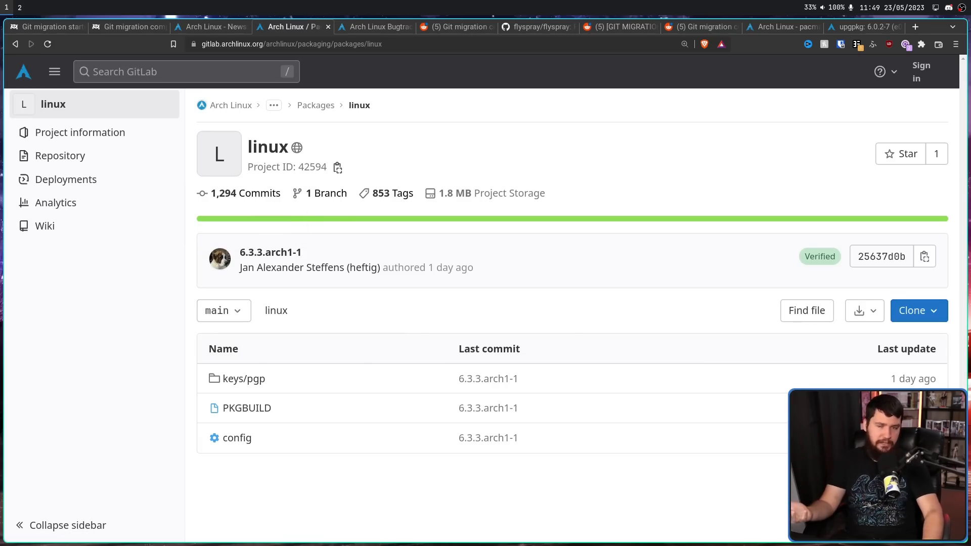
Go back from the linux repository to the linux-filtered package search results.
{"action": "left_click", "coordinate": [316, 105]}
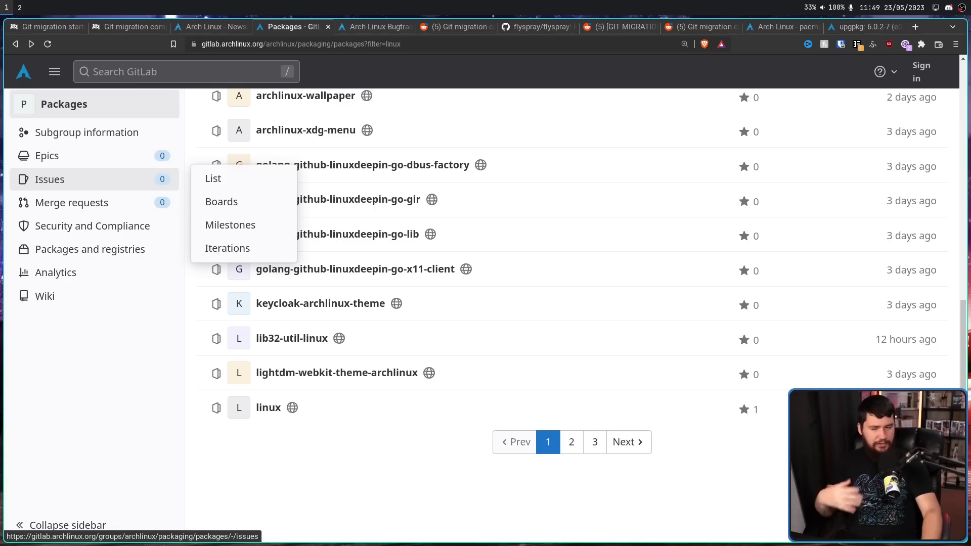
{"action": "mouse_move", "coordinate": [71, 202]}
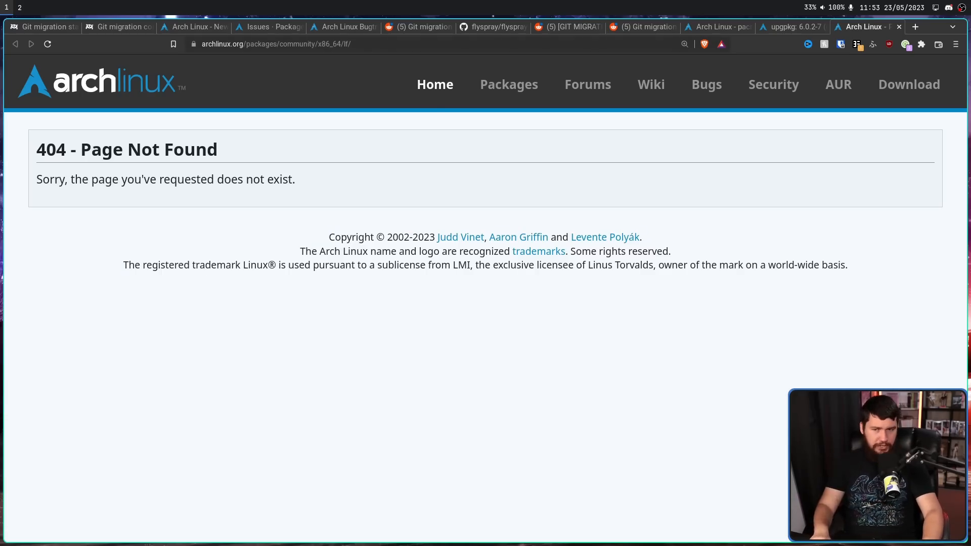
After the old community lf package link returns 404, open the Arch Linux Downloads page.
{"action": "left_click", "coordinate": [901, 84]}
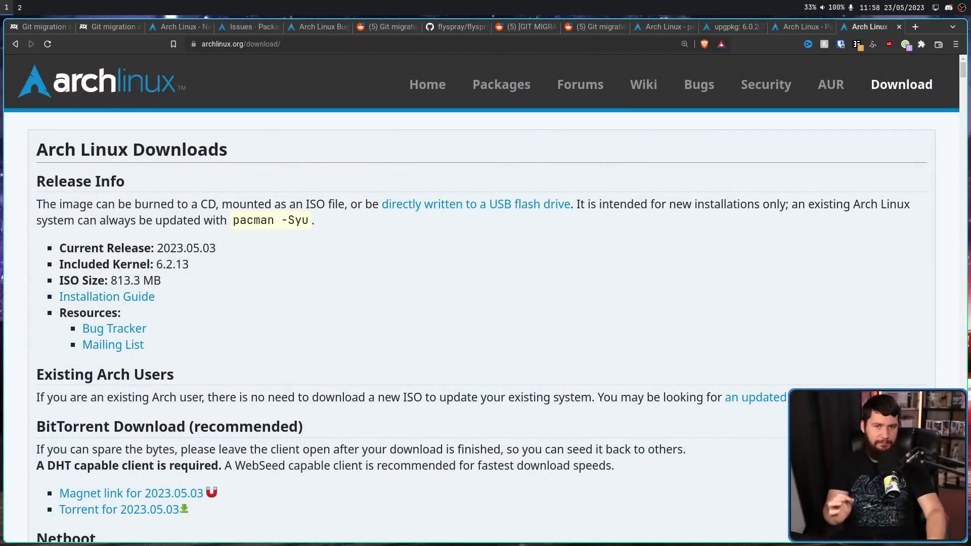